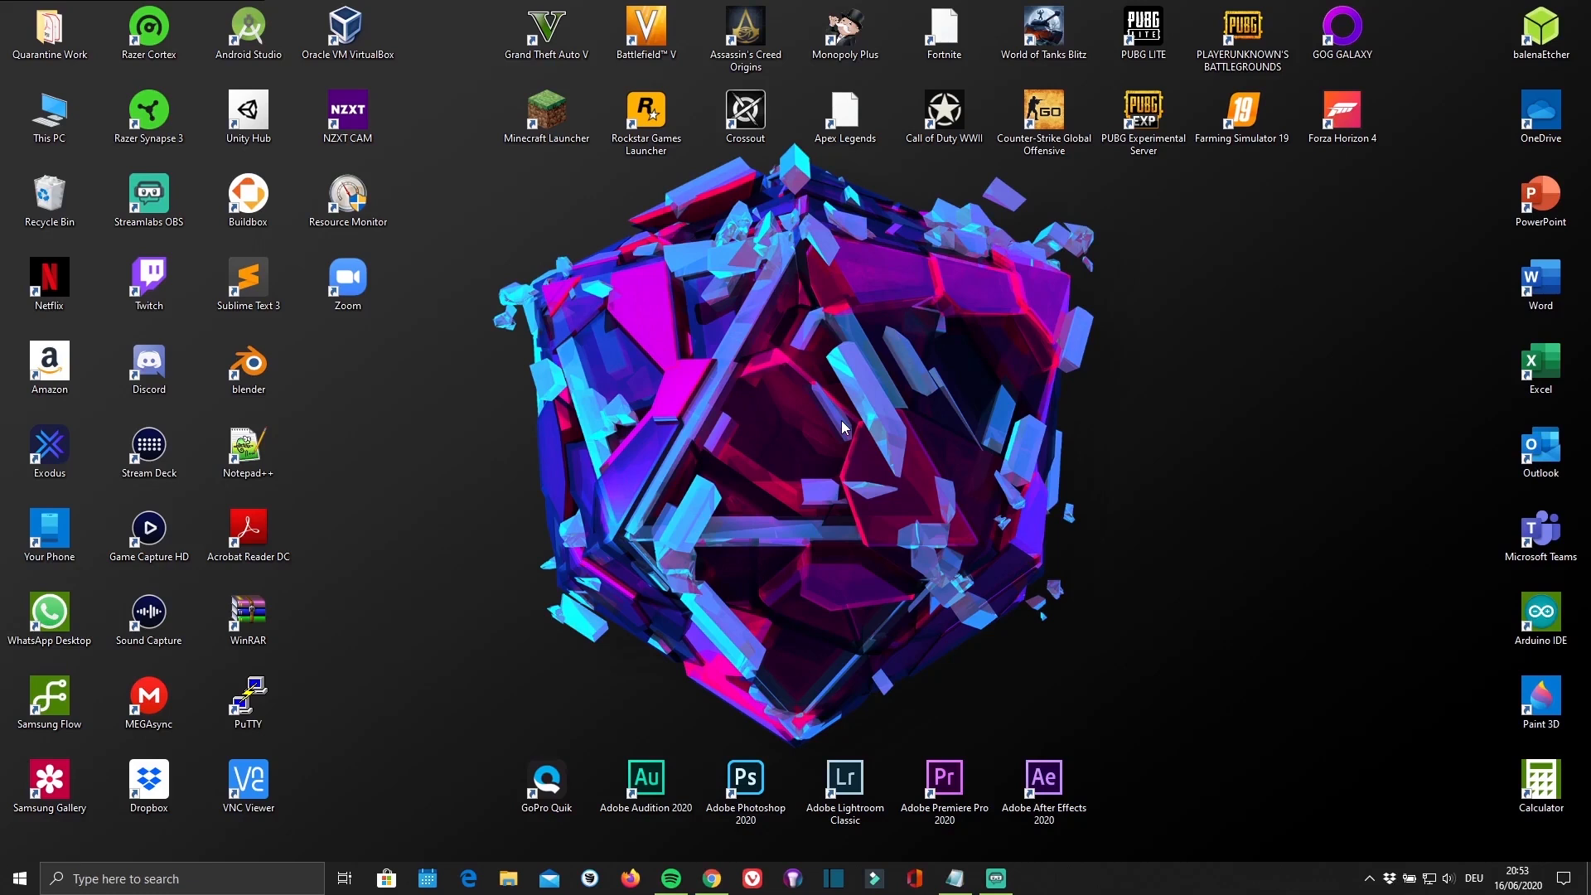
mouse_move(735, 852)
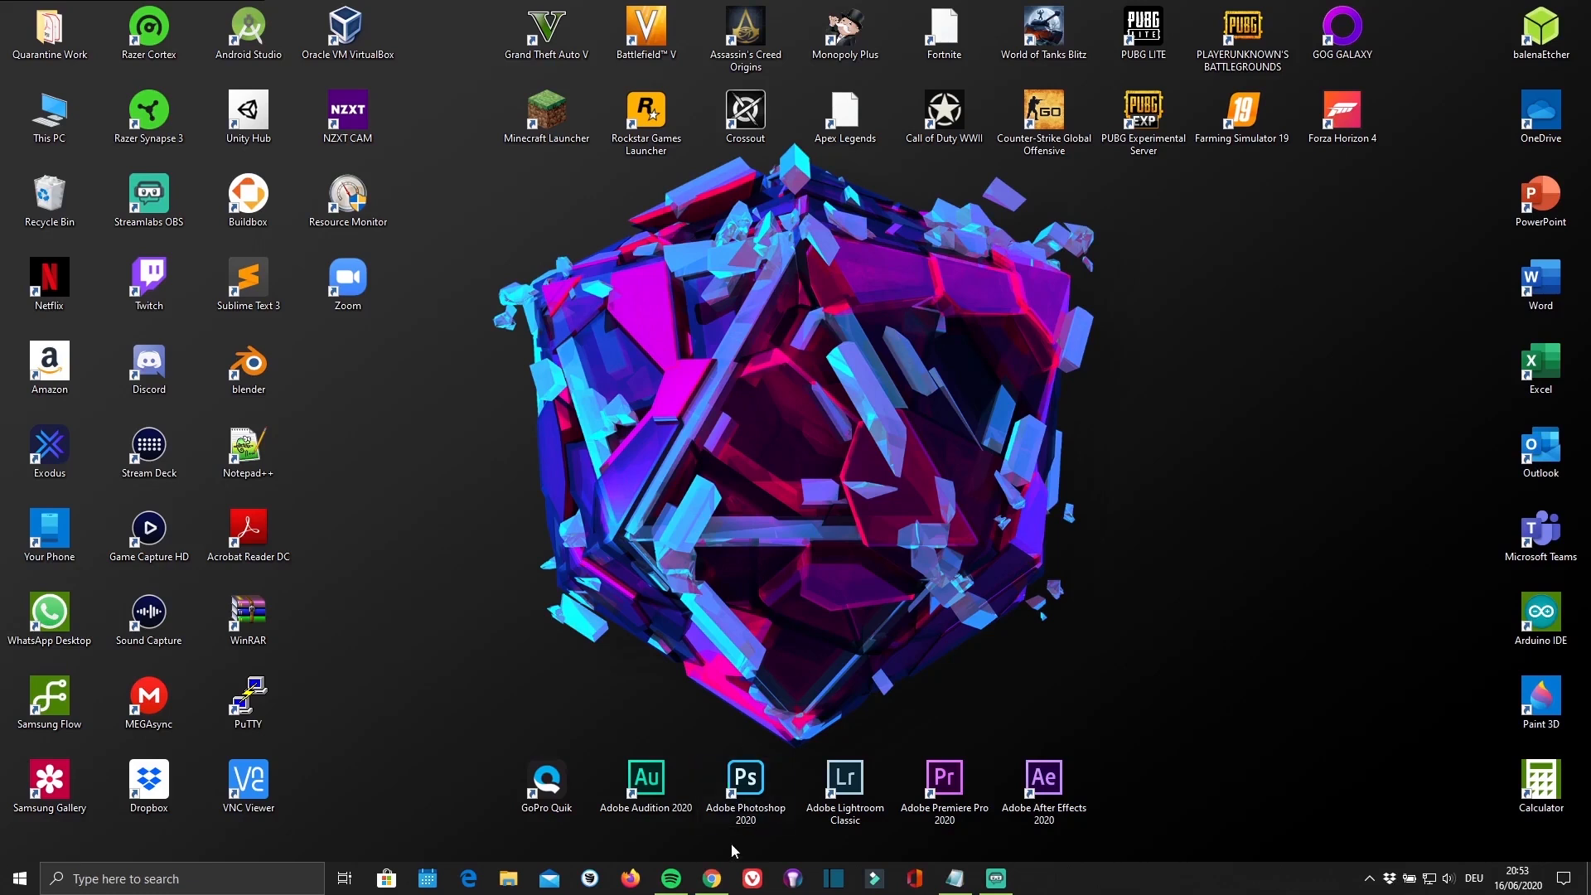
Start downloading the Mycroft Bigscreen Raspberry Pi 4 image from the plasma-bigscreen.org download section
left_click(710, 885)
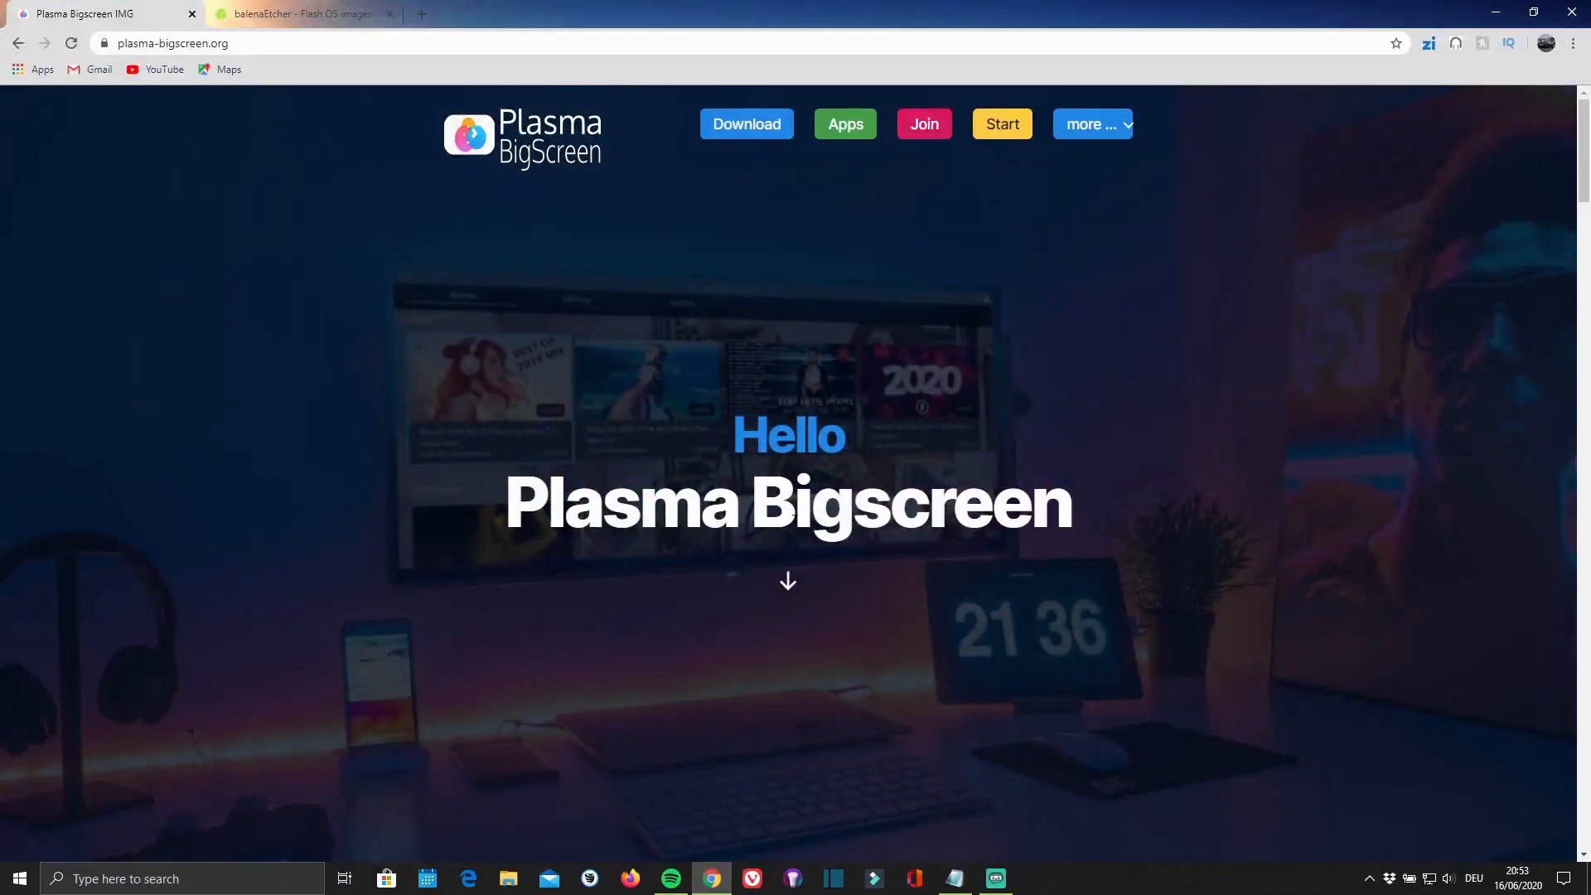
scroll("down", 3)
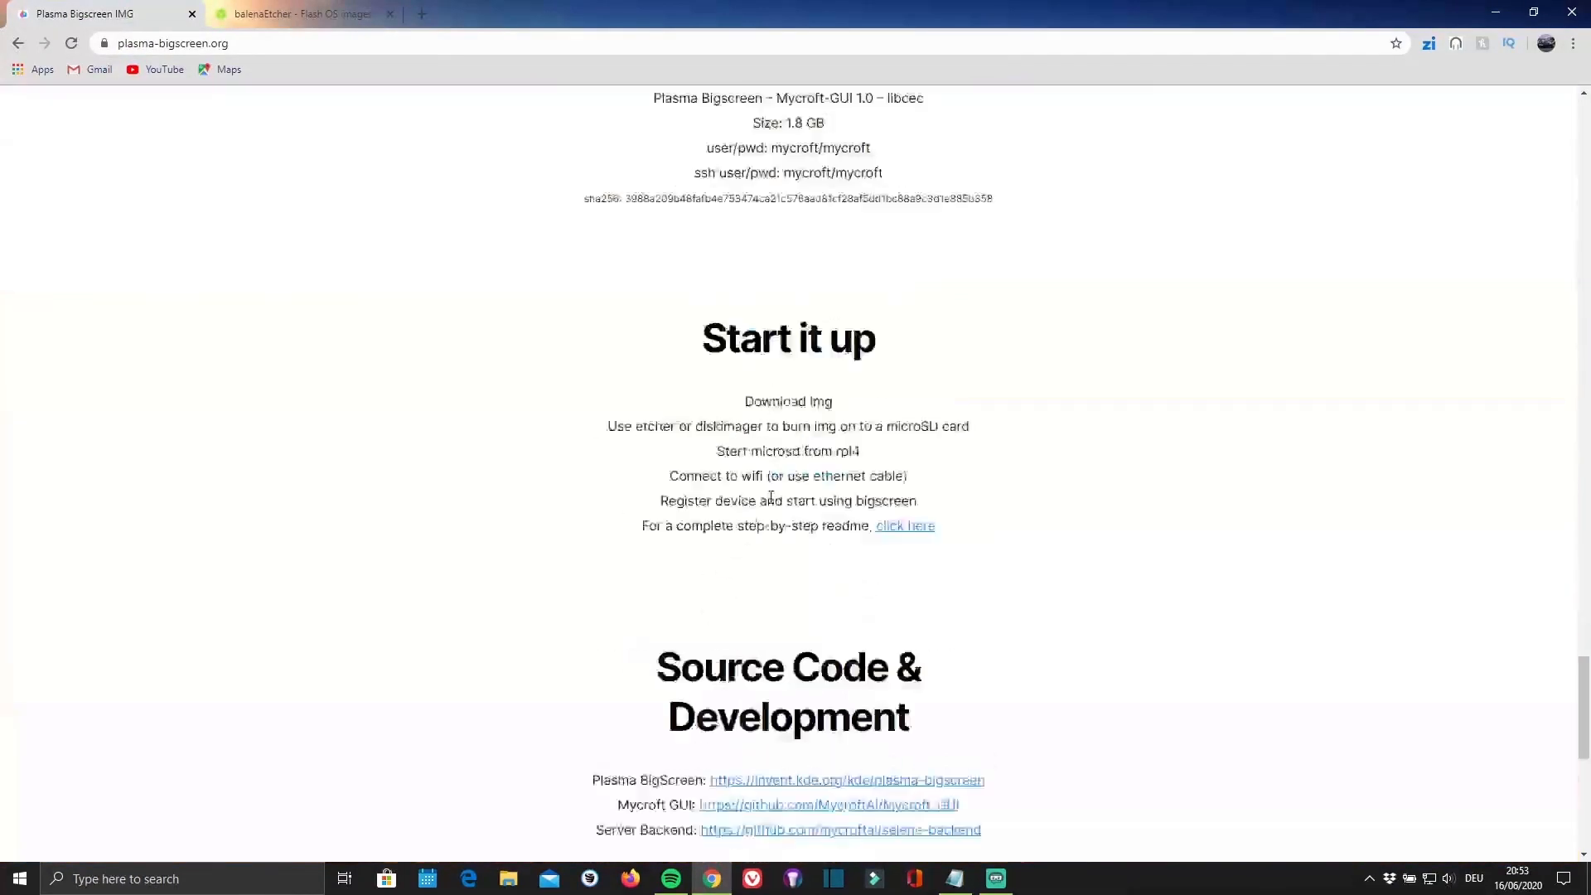
left_click(907, 525)
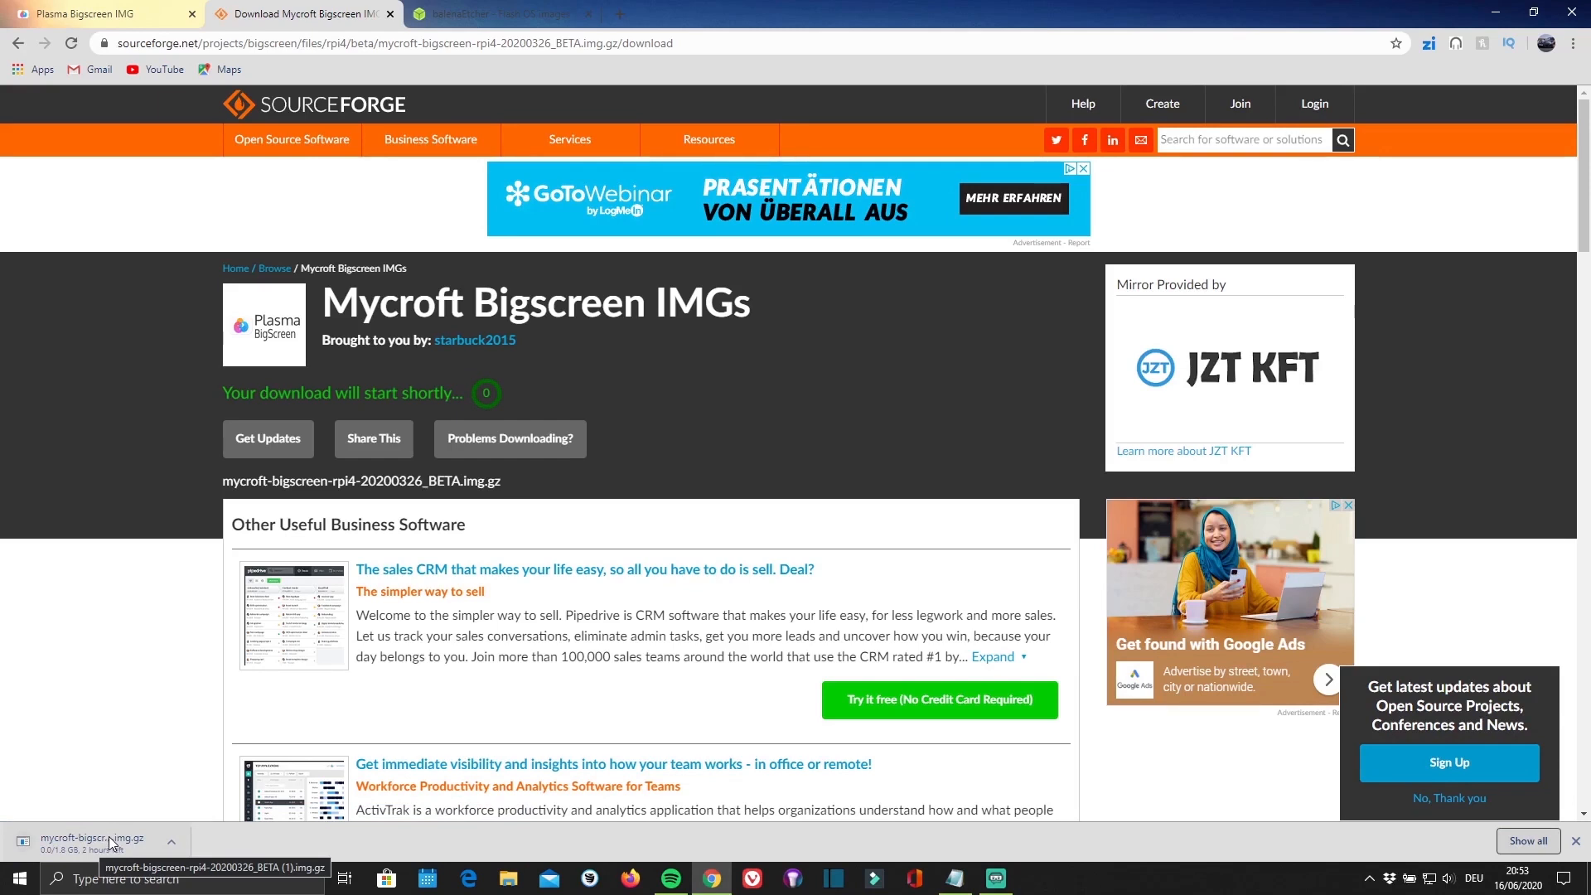
Move the finished mycroft-bigscreen image archive from Chrome's downloads onto the desktop
left_click(499, 14)
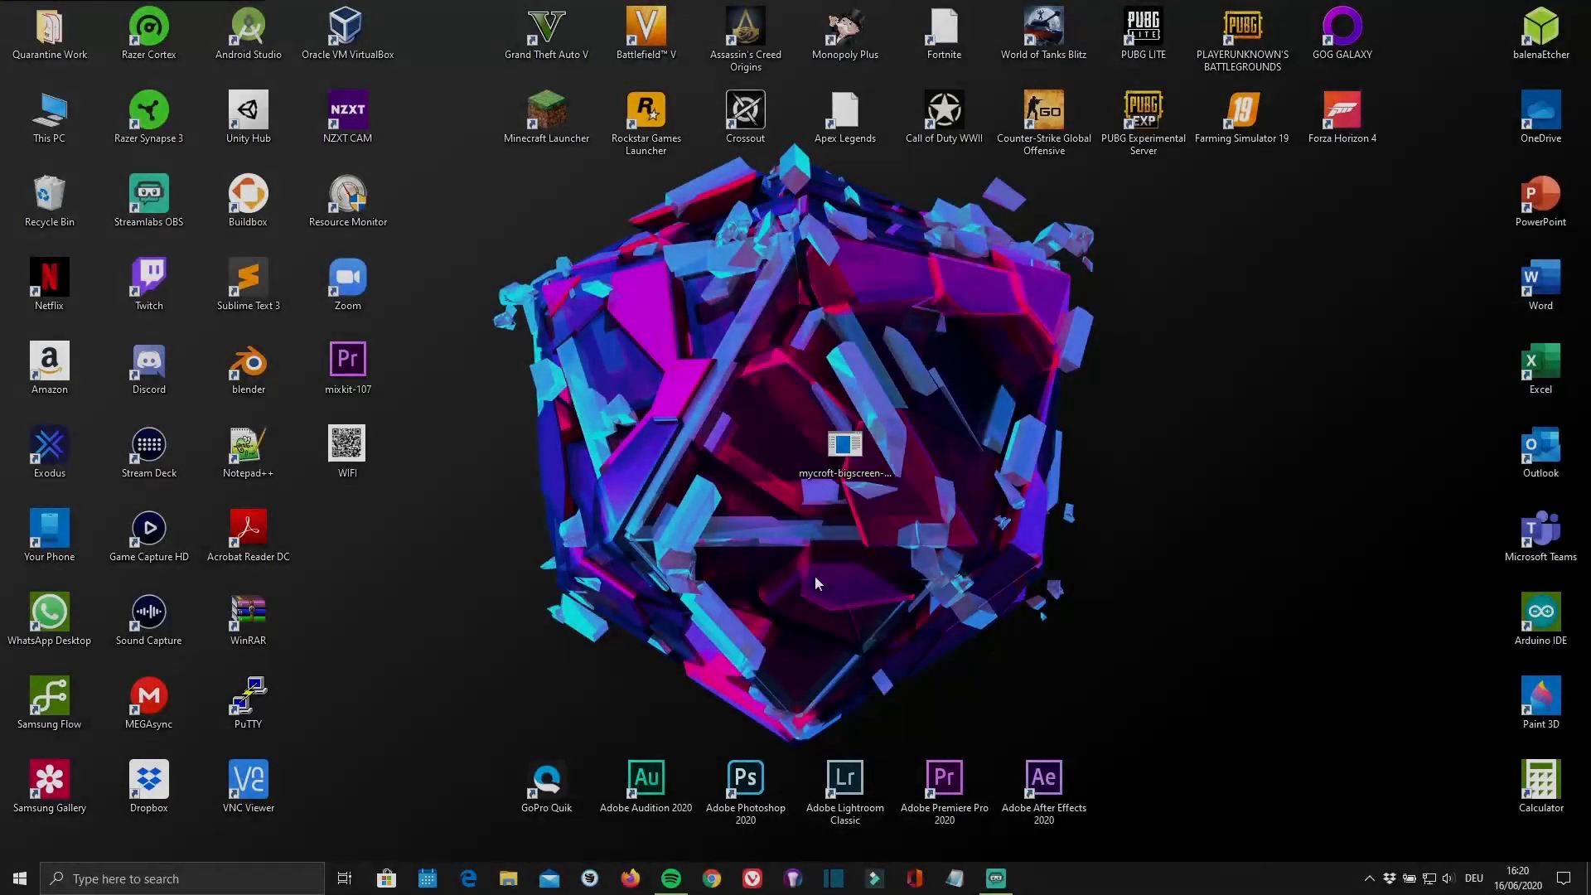
Extract the disc image from the .img.gz archive onto the desktop with WinRAR and close the archive
left_click(844, 446)
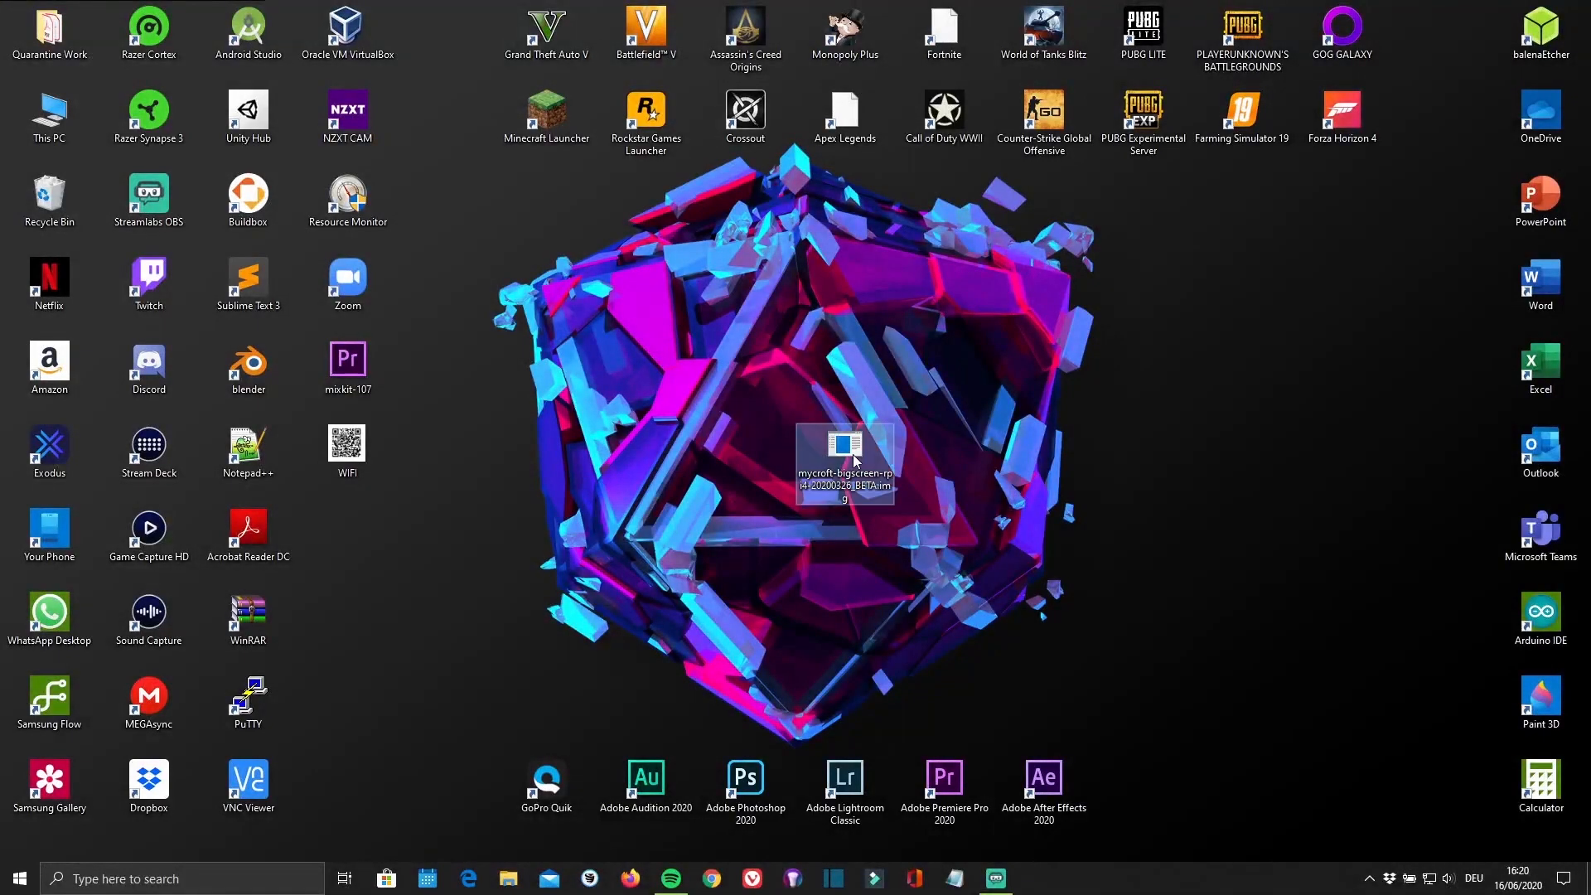
double_click(844, 446)
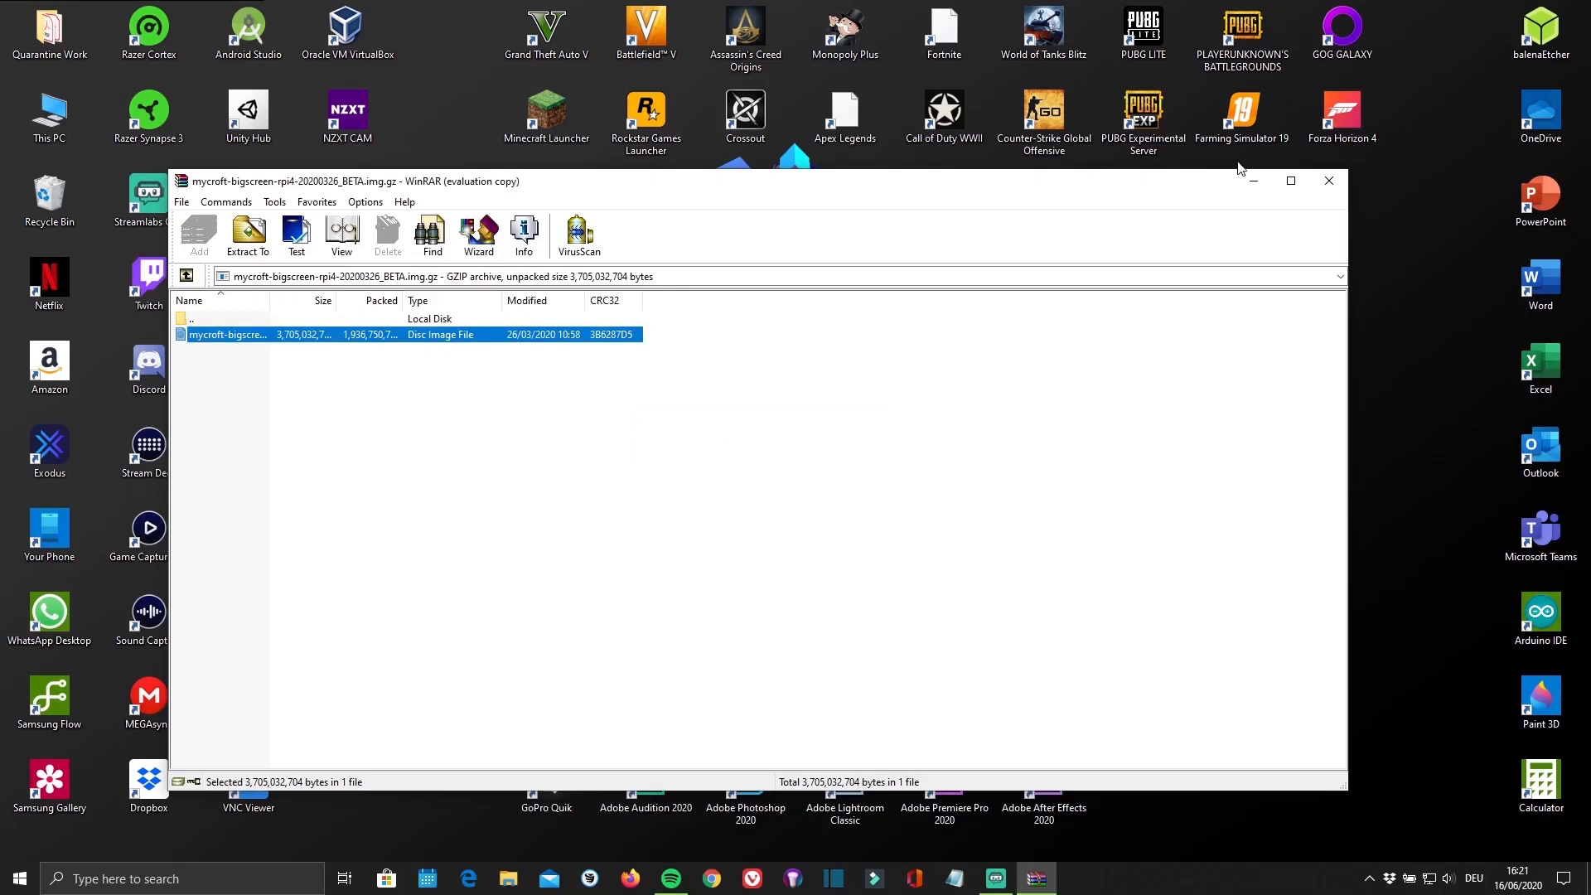
left_click(1328, 181)
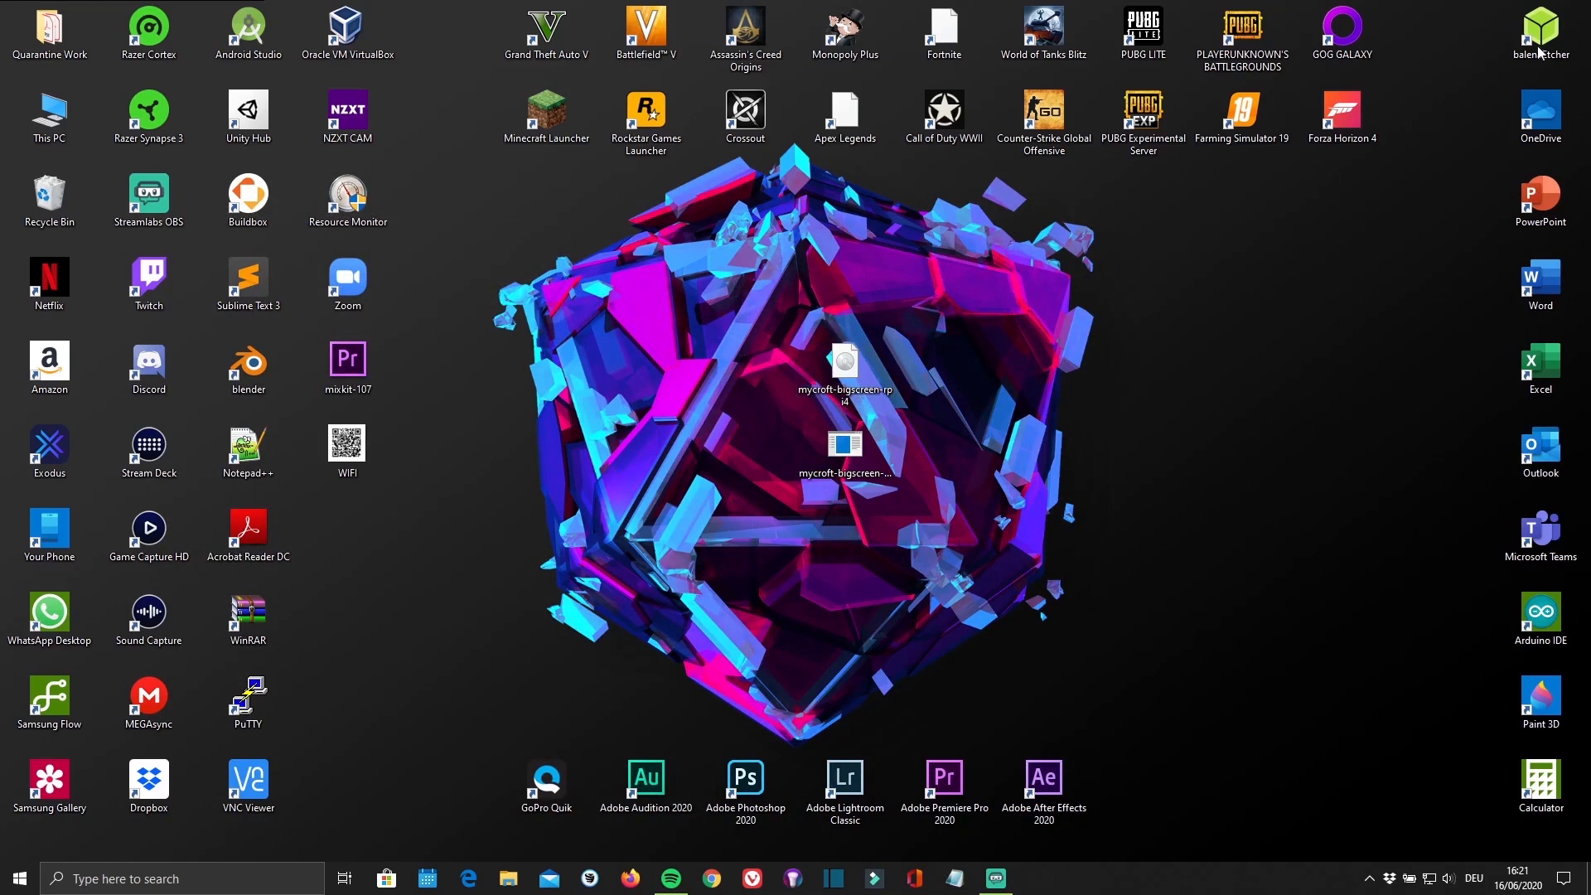
Flash the extracted 8 GB mycroft-bigscreen rpi4 image to the 63.86 GB card reader in balenaEtcher
double_click(1538, 25)
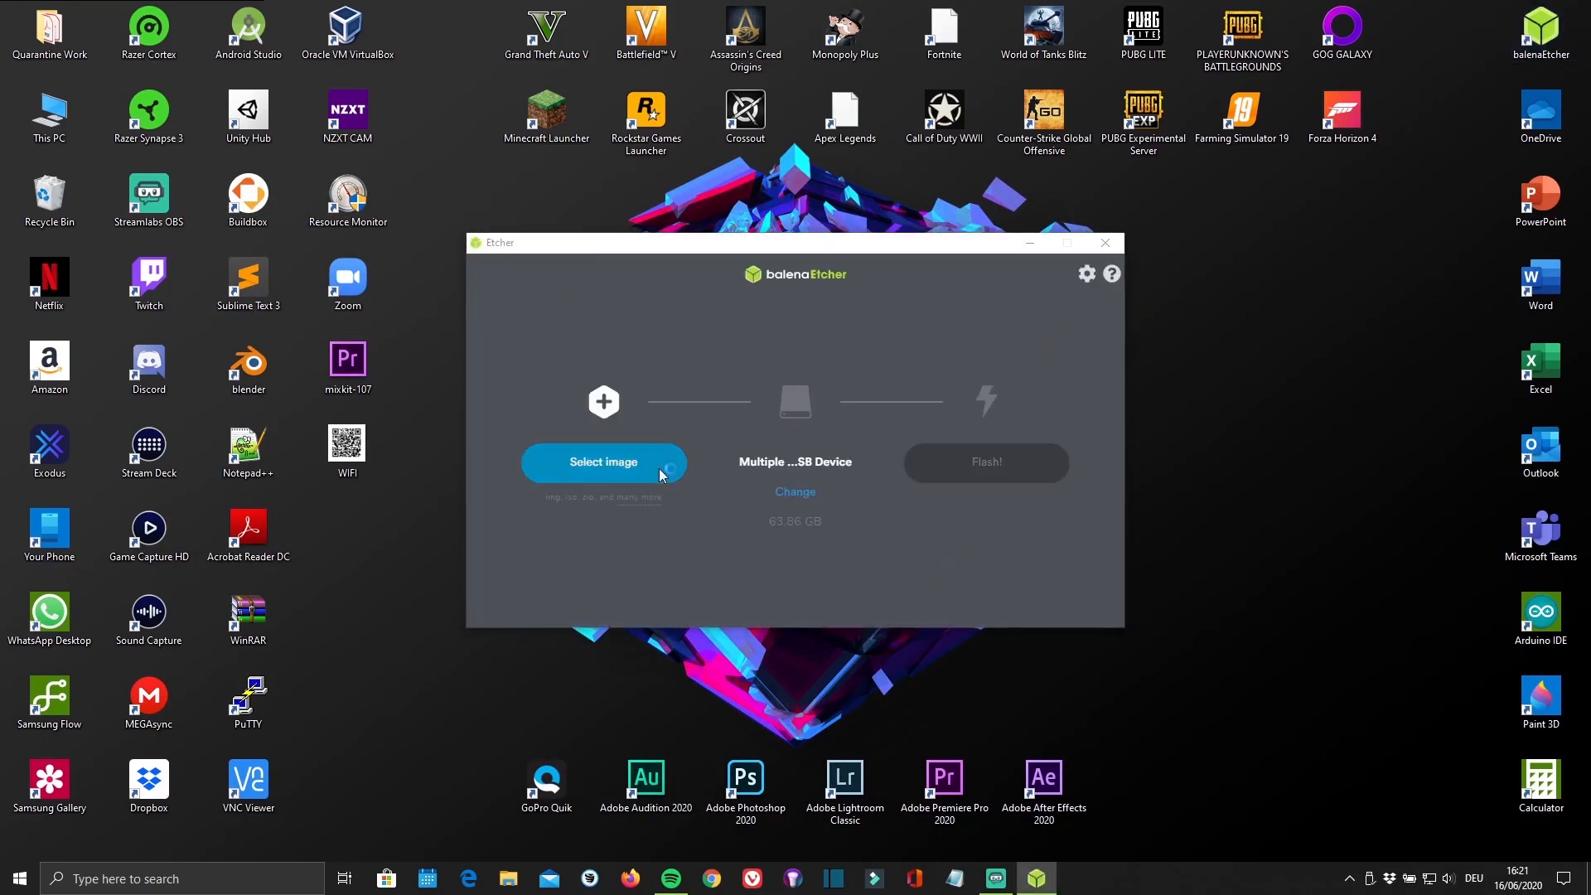
left_click(602, 462)
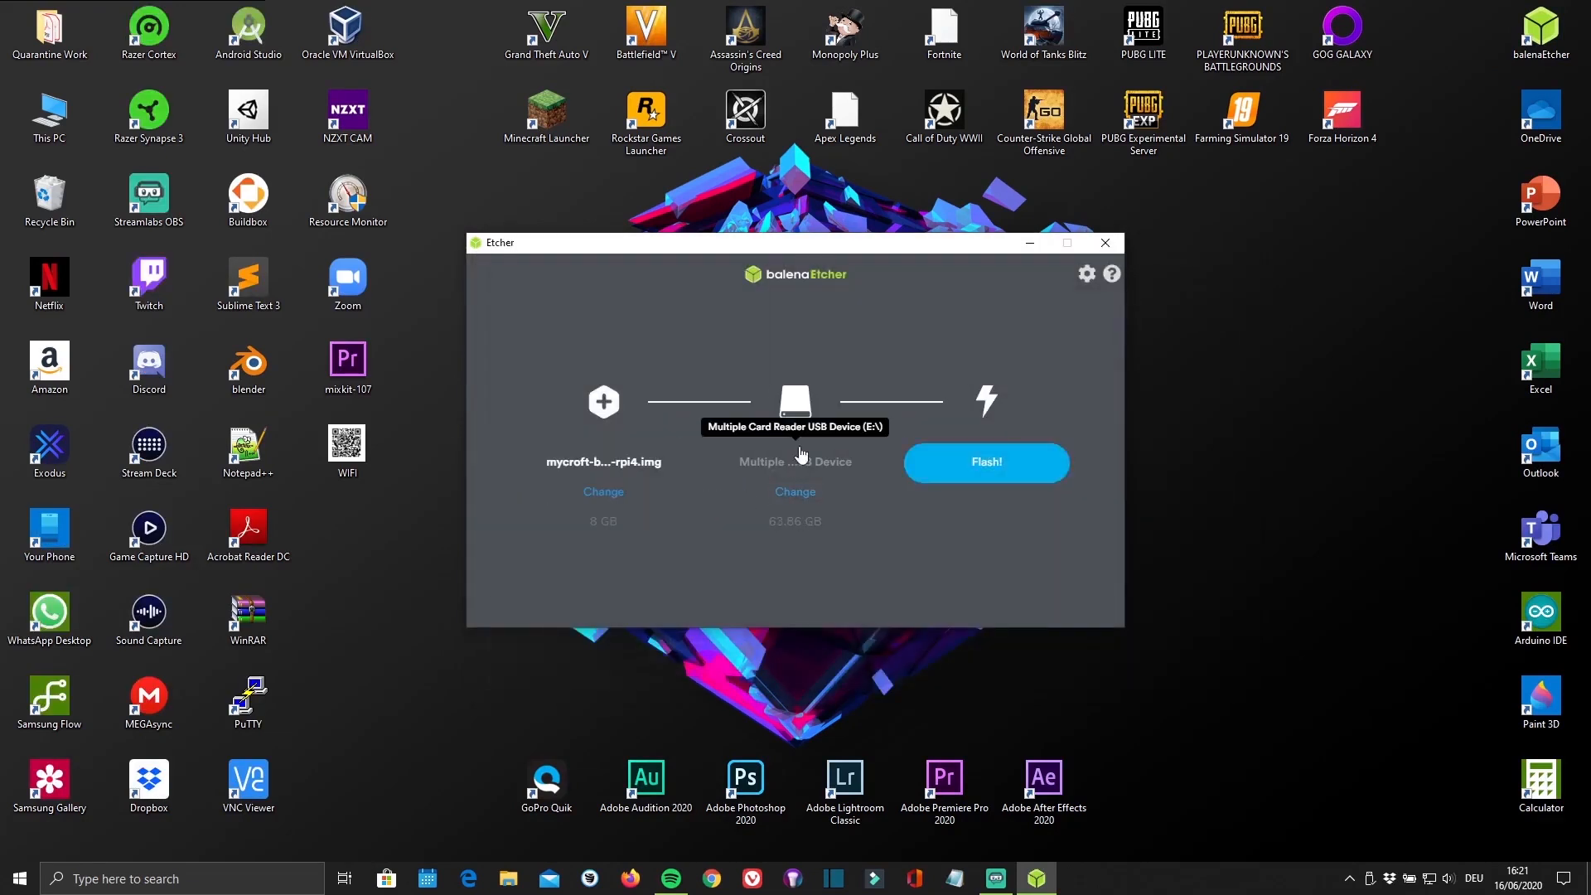
left_click(983, 463)
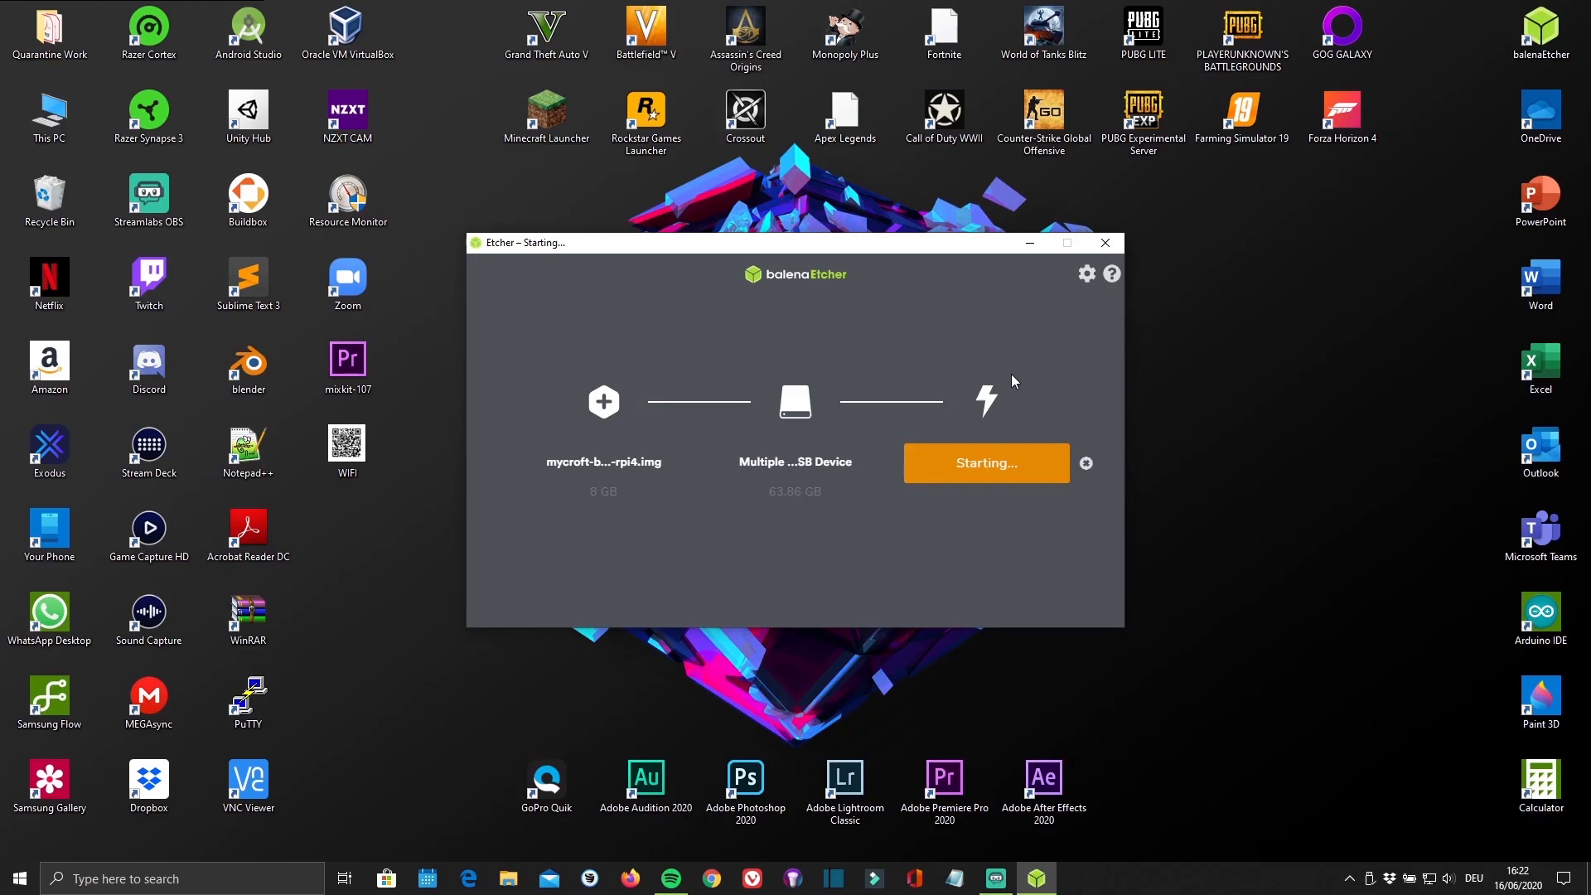